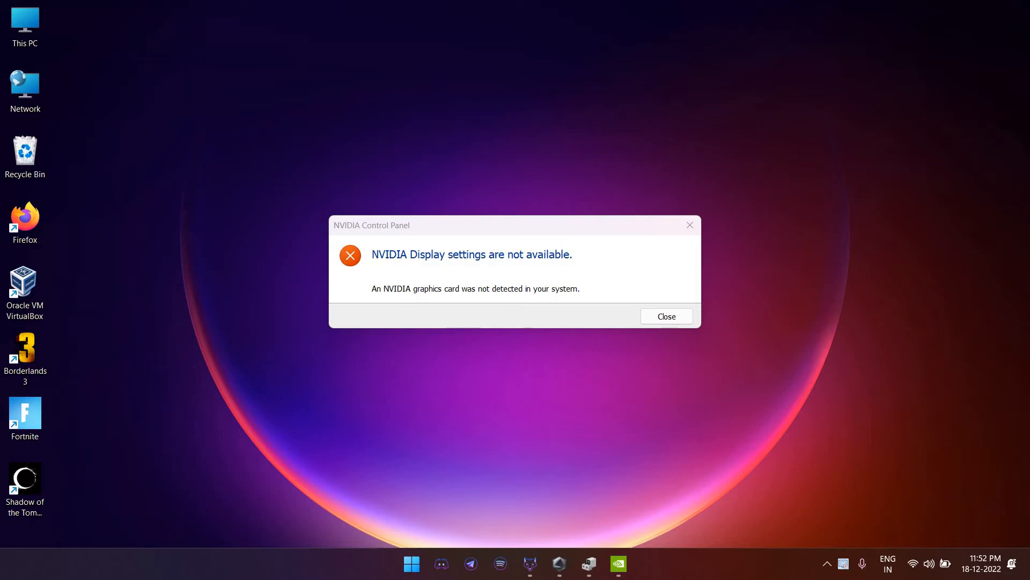
- Dismiss the NVIDIA Control Panel error reporting no NVIDIA graphics card detected
click(665, 316)
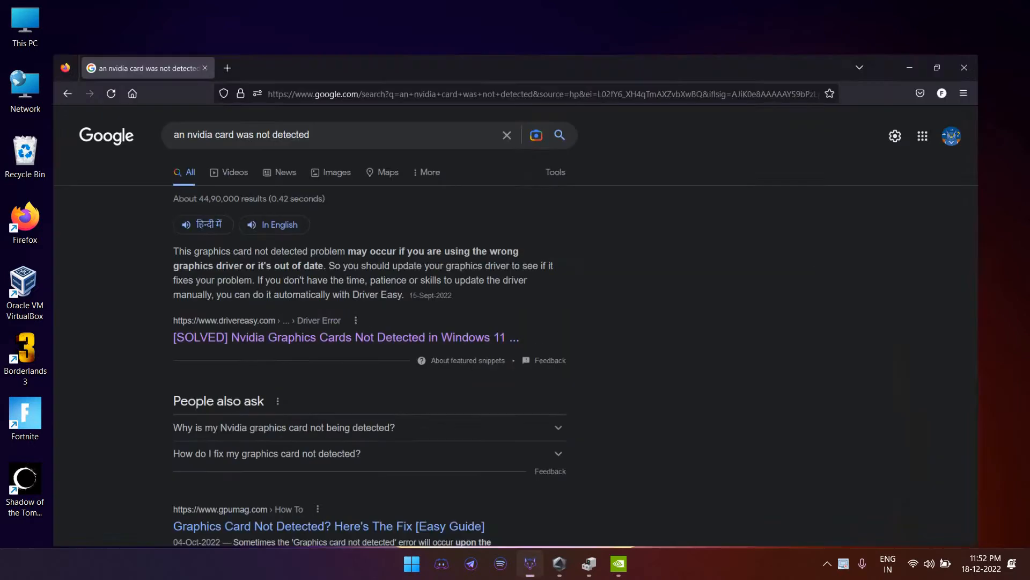
- Maximize Firefox and browse the Google results for the card-not-detected error down to the Videos section
click(935, 66)
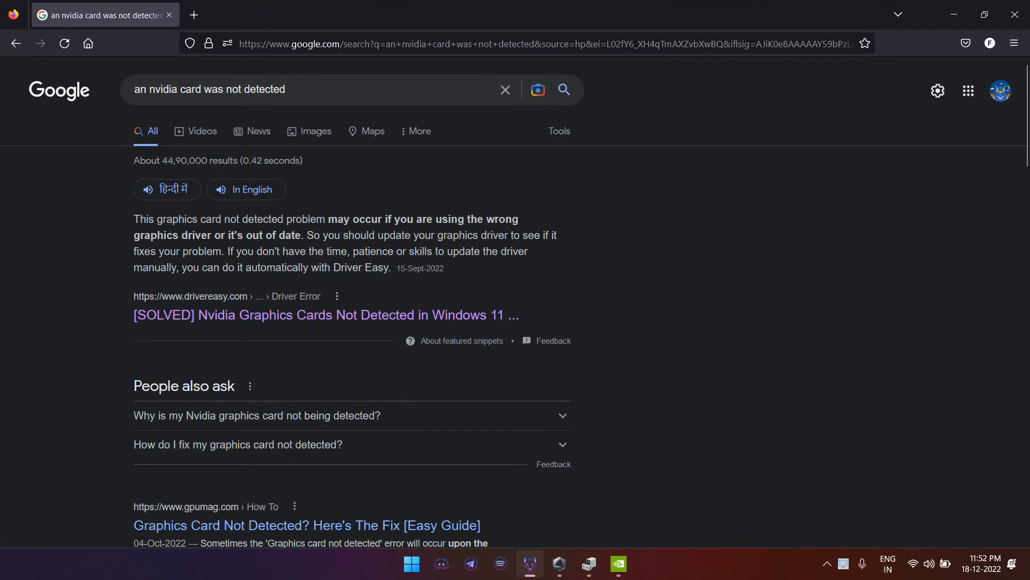
scroll(down, 3)
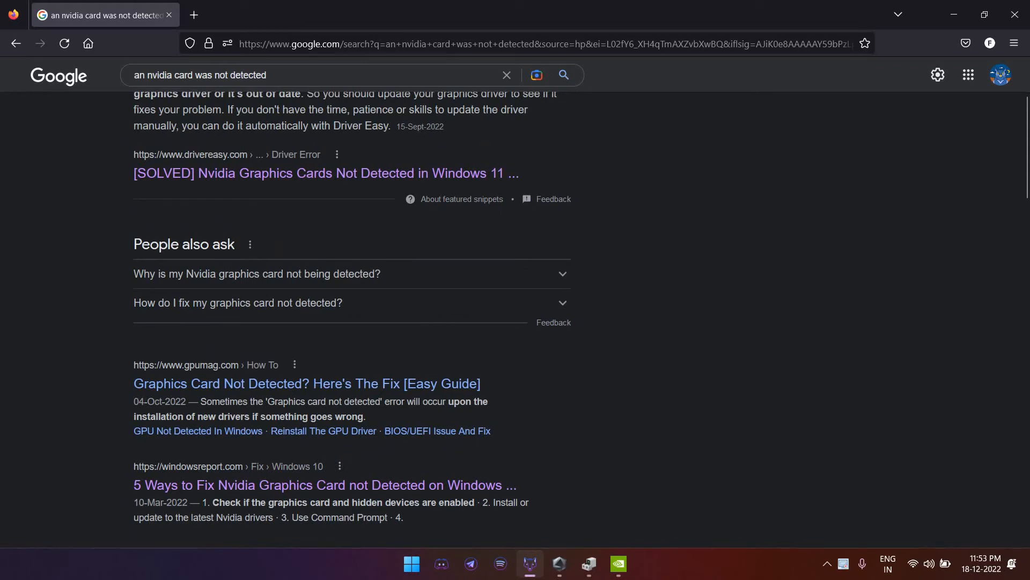
scroll(up, 3)
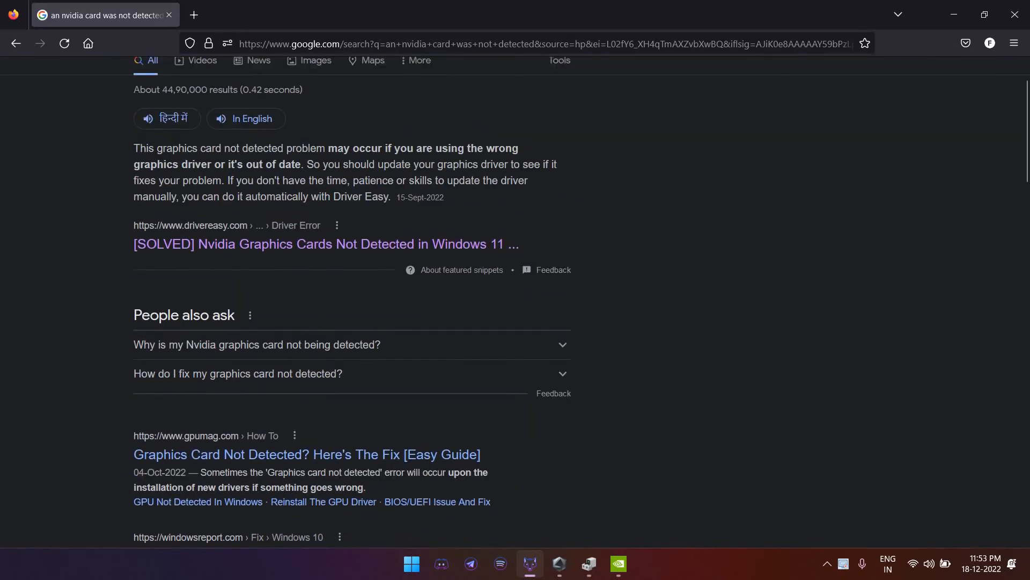
scroll(down, 3)
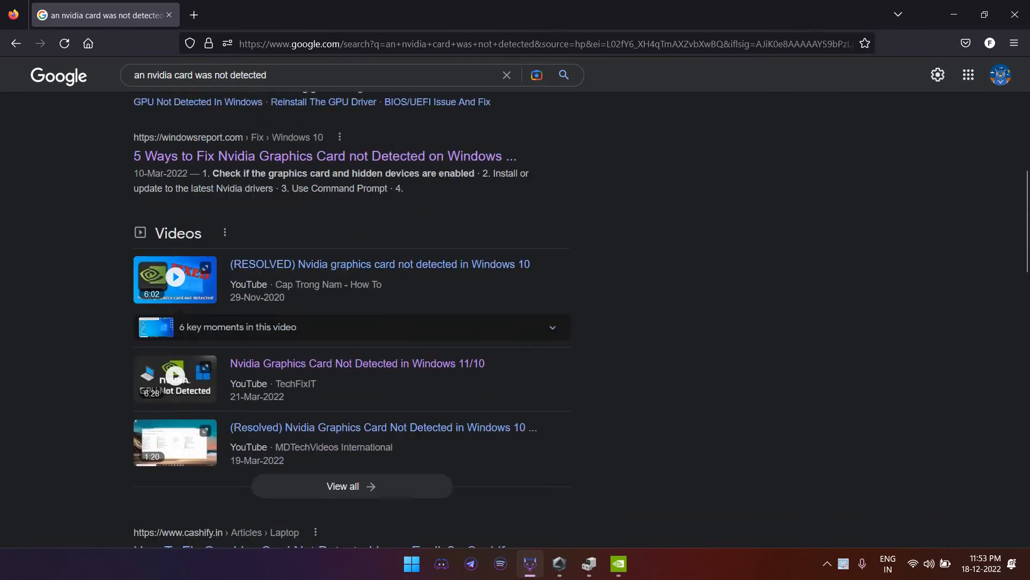
scroll(down, 3)
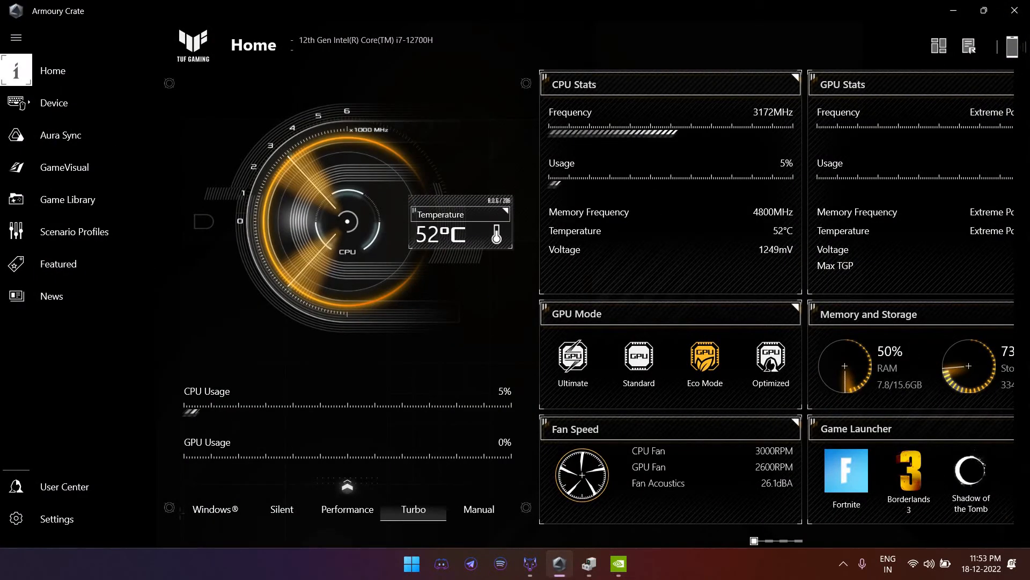
mouse_move(704, 361)
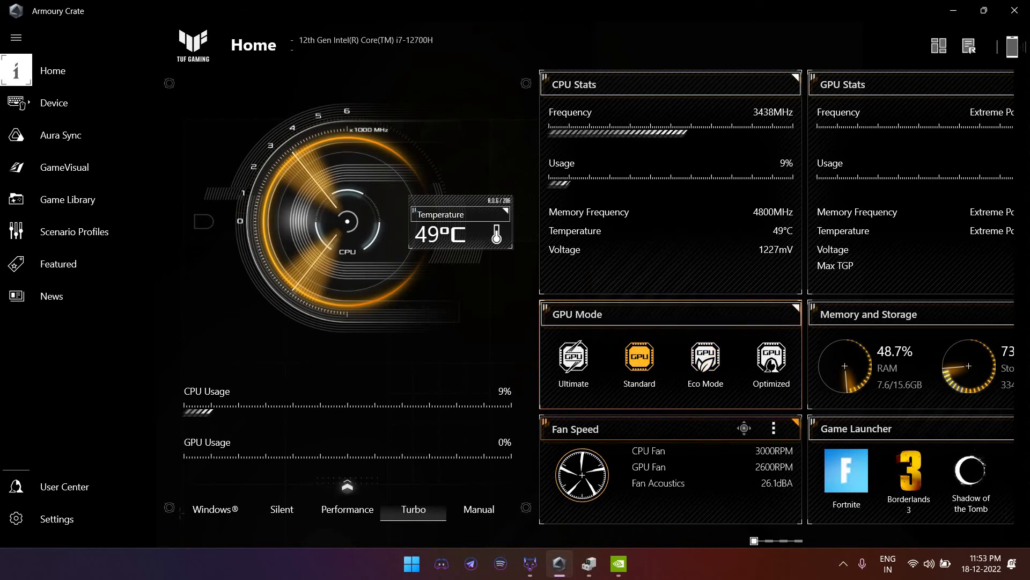
mouse_move(68, 200)
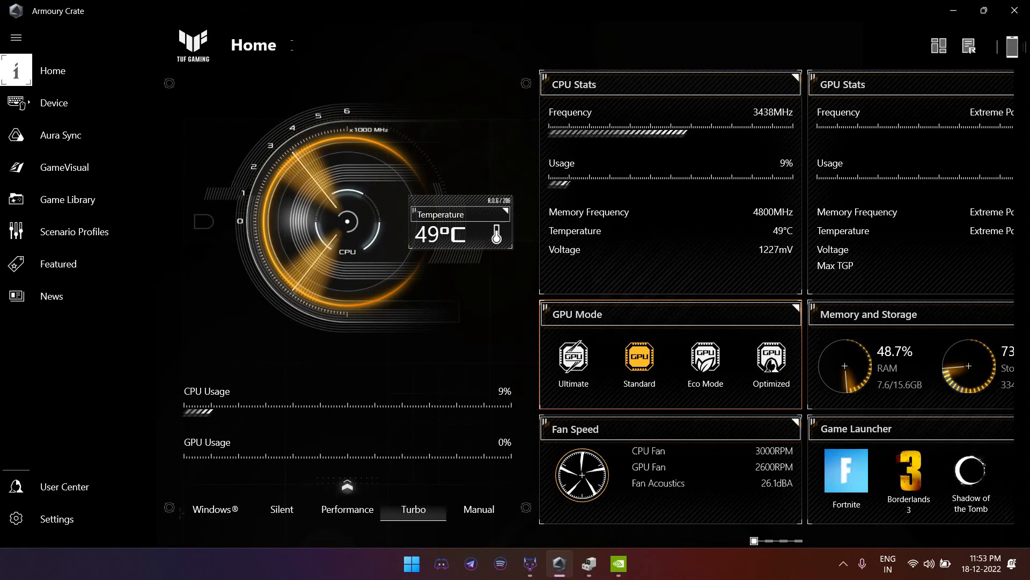
click(619, 564)
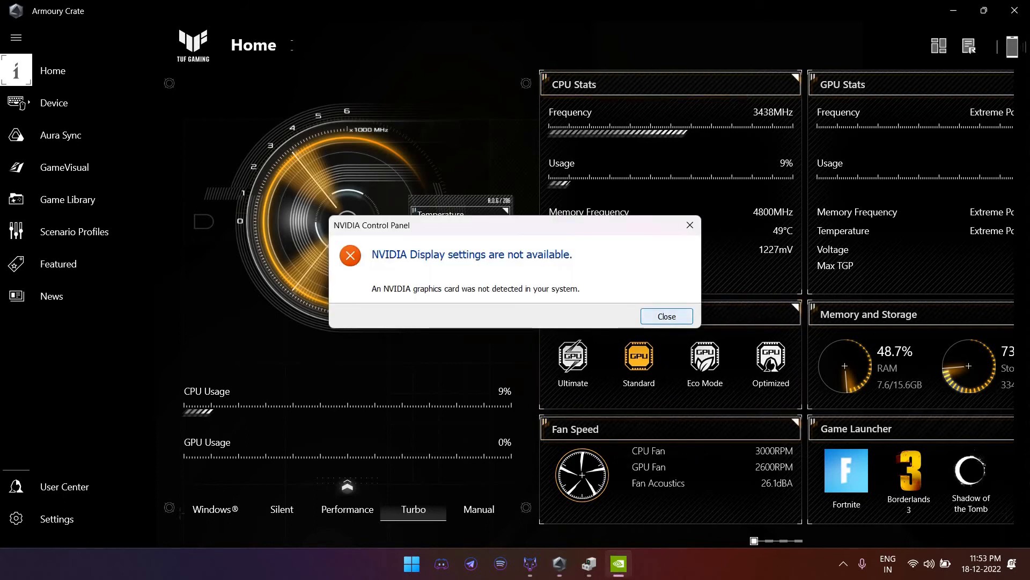
click(665, 316)
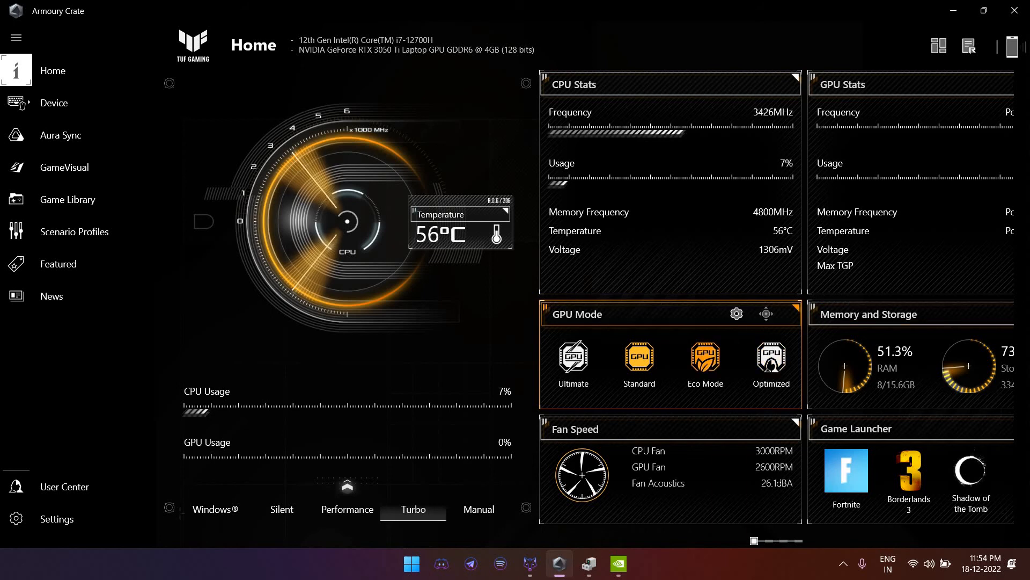
mouse_move(704, 364)
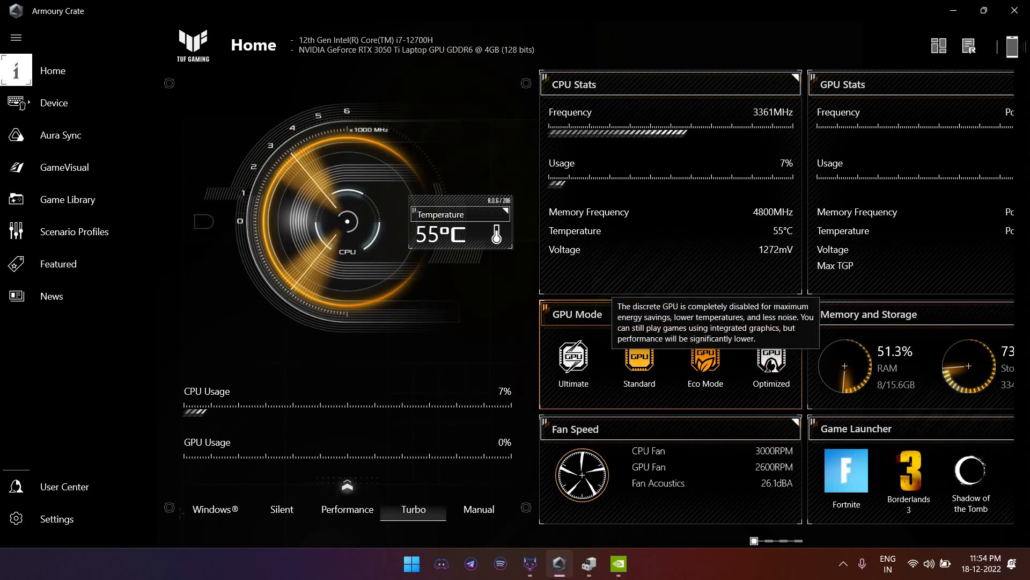